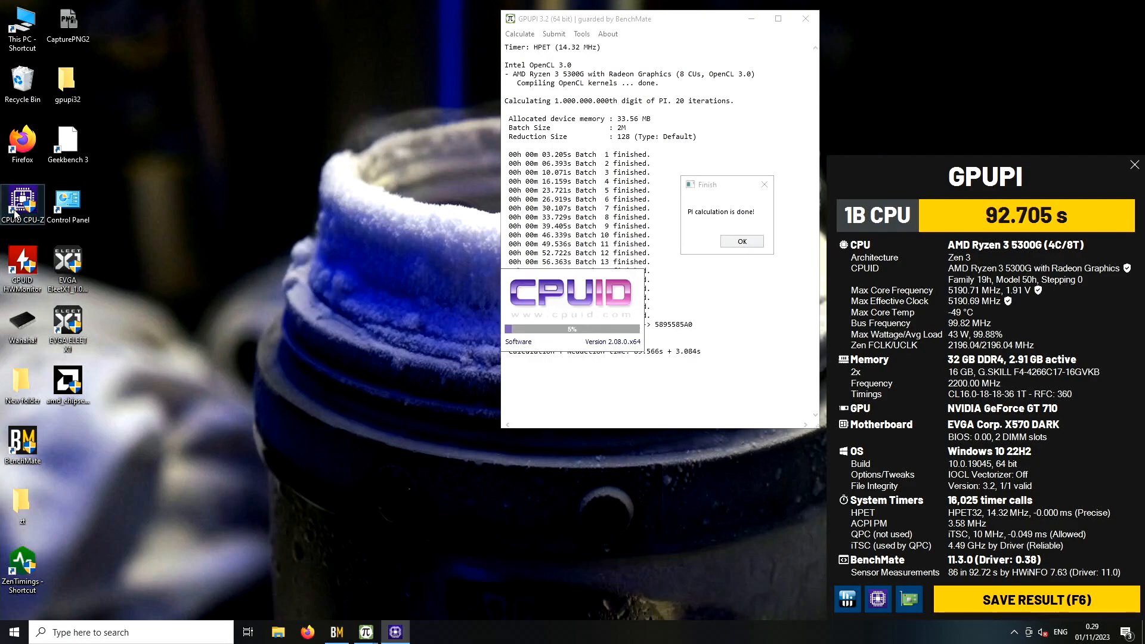
pyautogui.moveTo(238, 207)
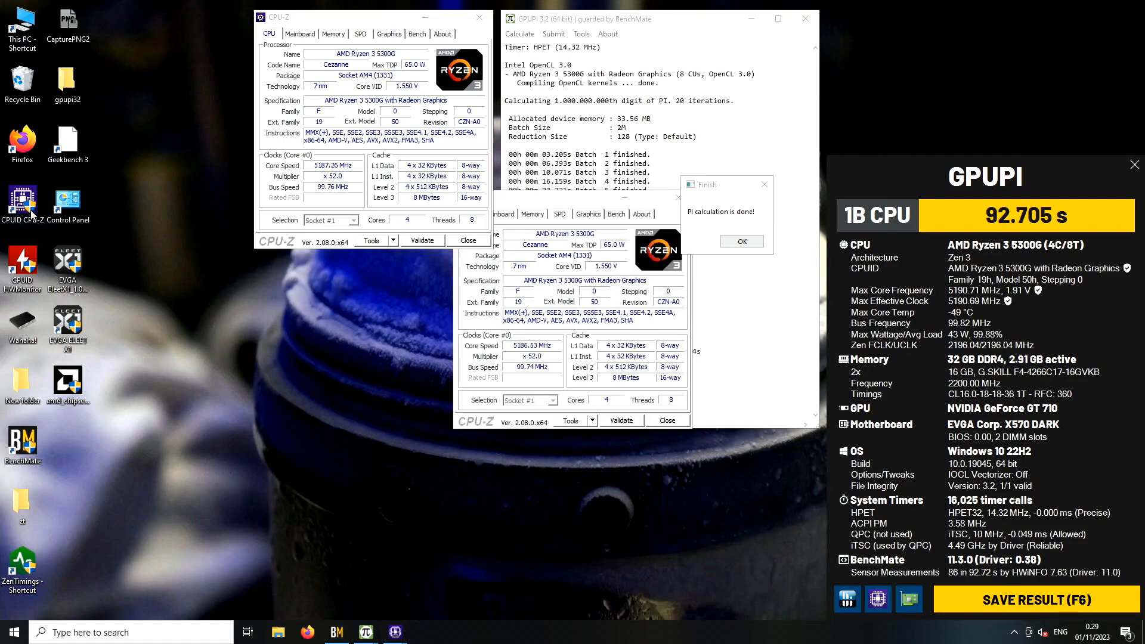
# Step: Review another CPU-Z hardware view for the 92.705 s run and close the motherboard window
pyautogui.click(532, 213)
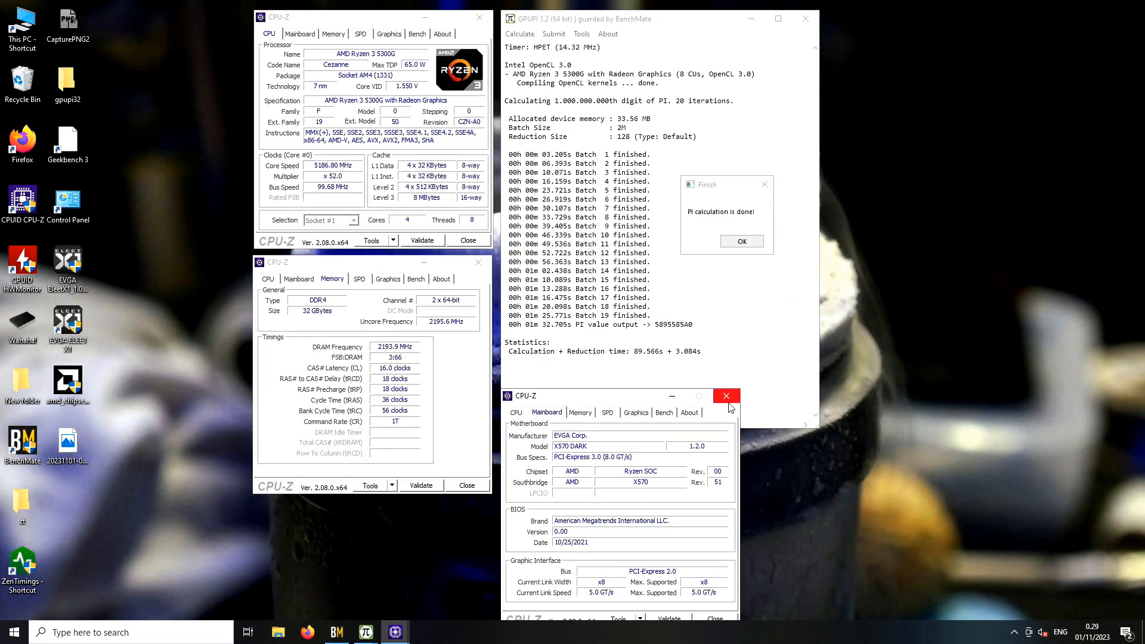
pyautogui.click(726, 396)
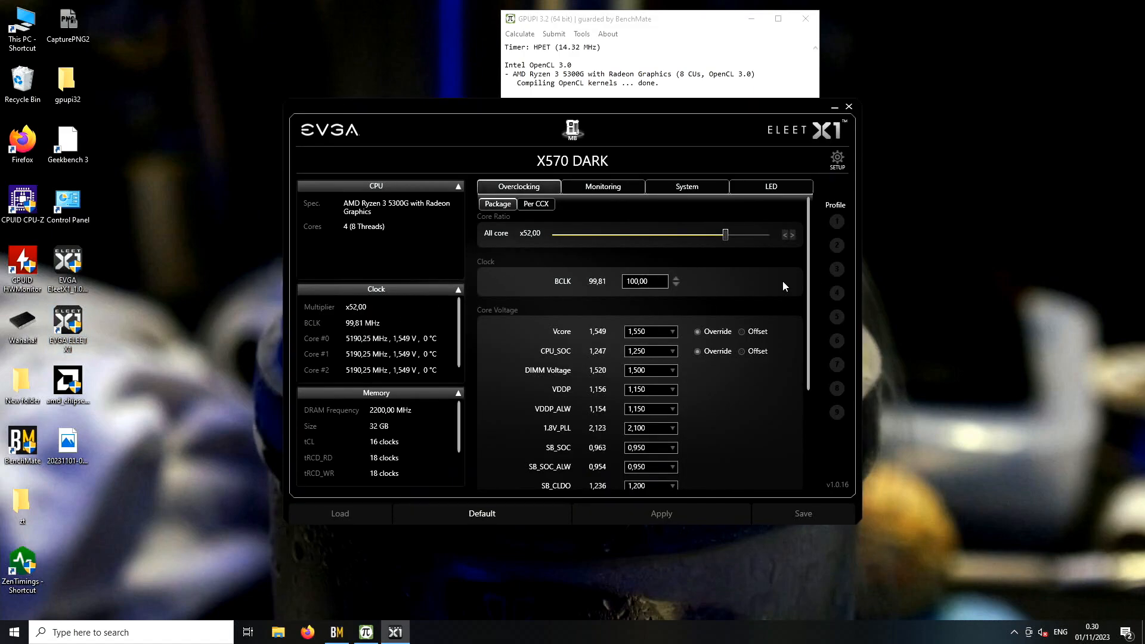
# Step: Raise the all-core multiplier two steps to x53.75 (~5365 MHz), apply it and close ELEET X1
pyautogui.click(793, 235)
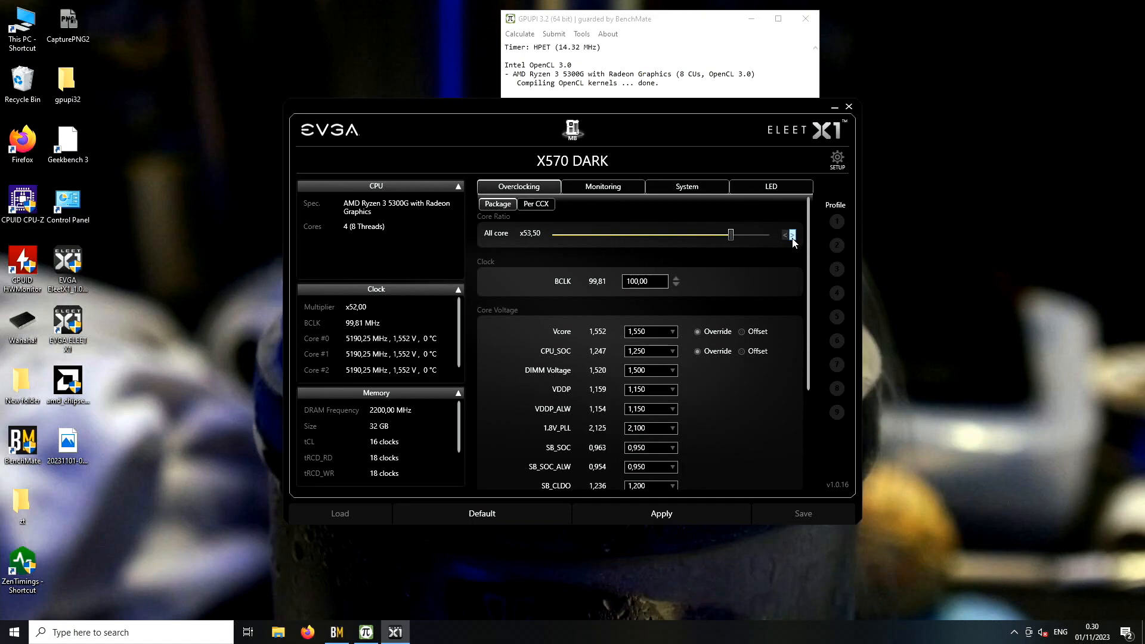
pyautogui.click(793, 232)
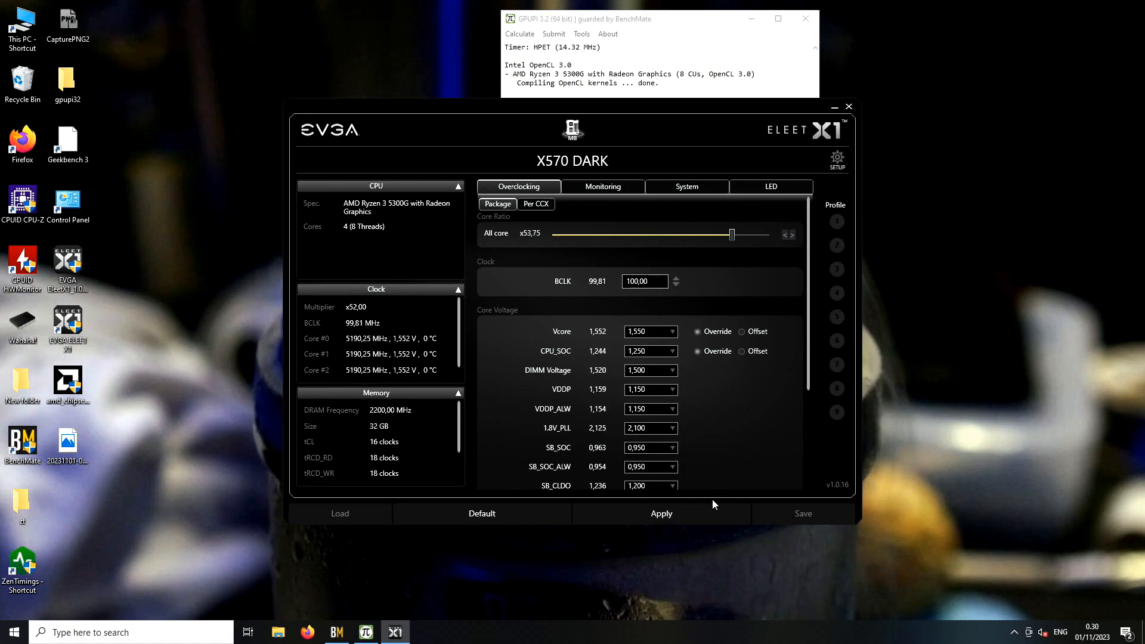
pyautogui.click(661, 513)
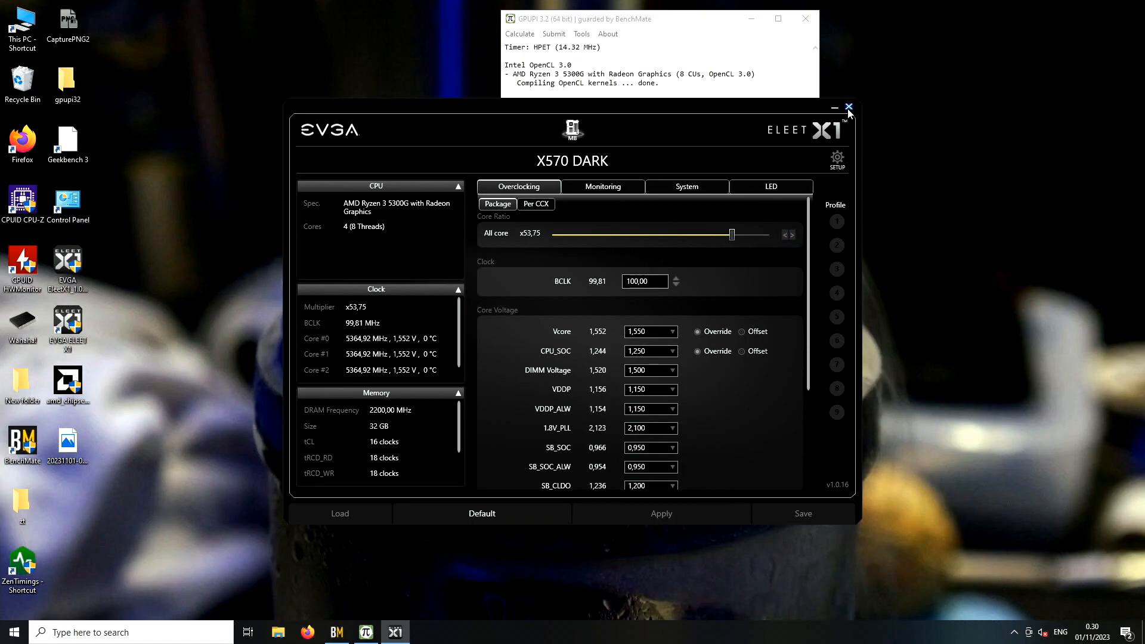
pyautogui.click(848, 108)
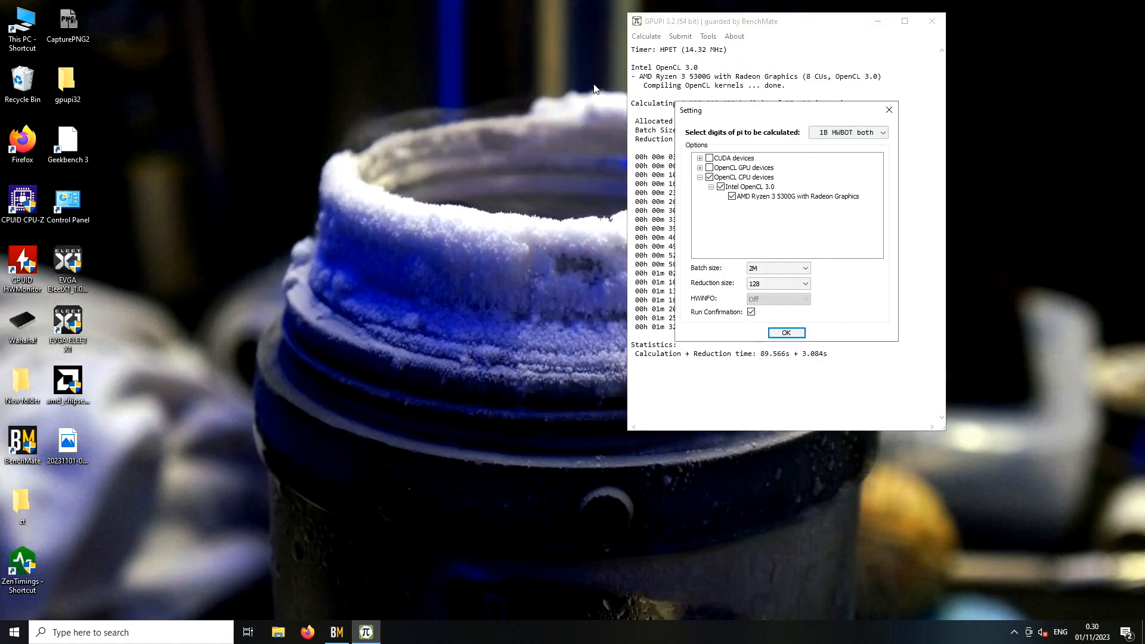
# Step: Run the GPUPI 1B CPU calculation at x53.75, finishing in 89.747 s, and bring up the BenchMate result
pyautogui.click(786, 333)
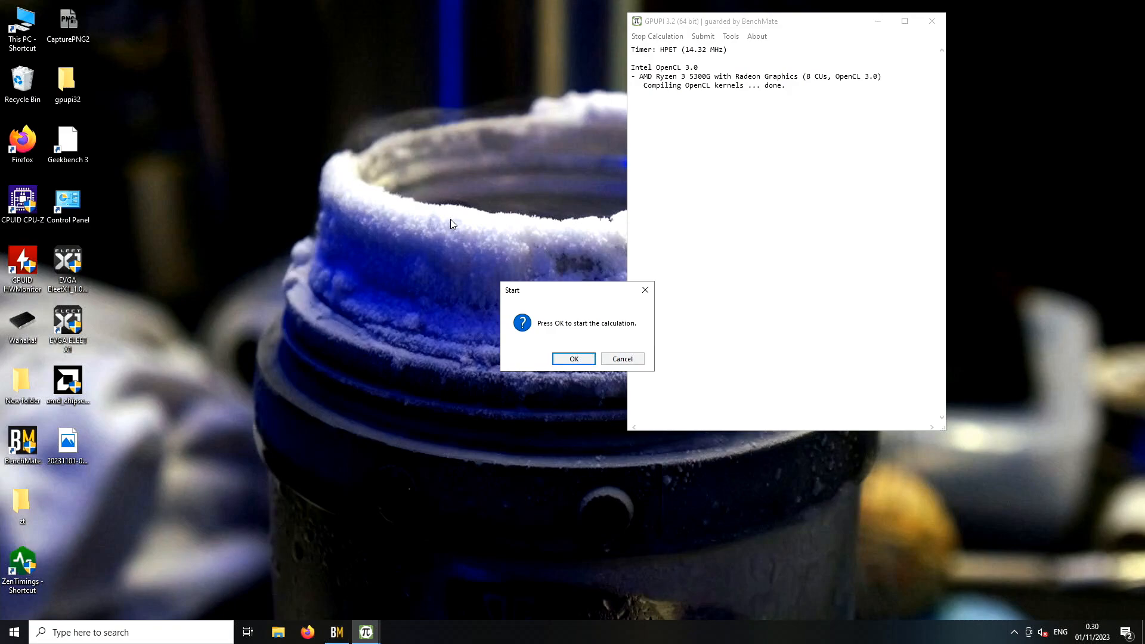
pyautogui.click(574, 359)
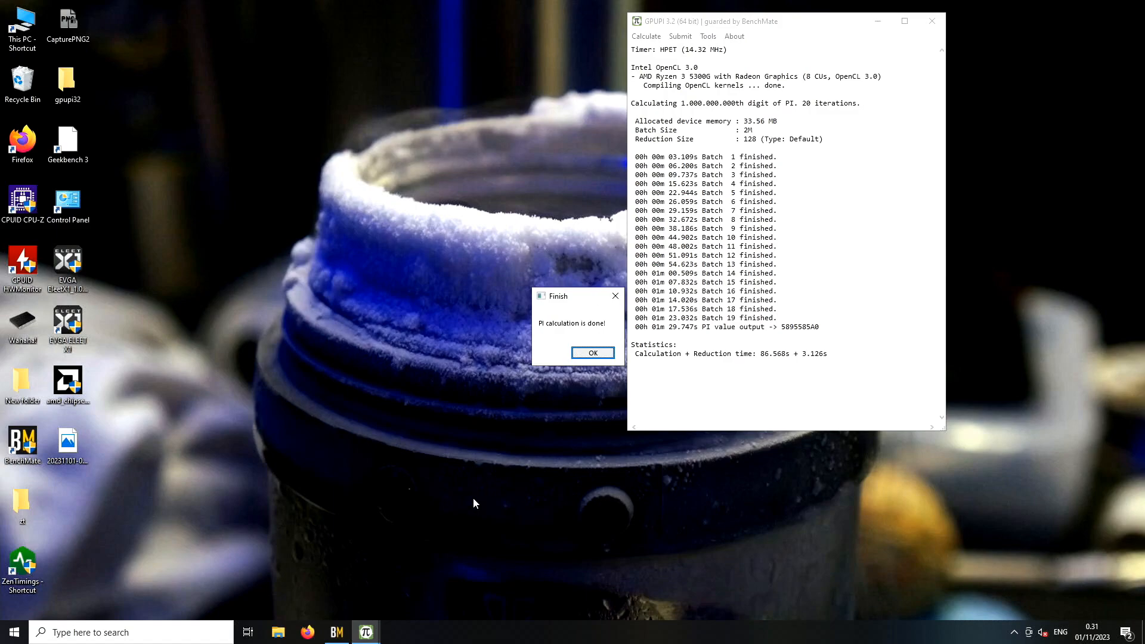
pyautogui.moveTo(365, 633)
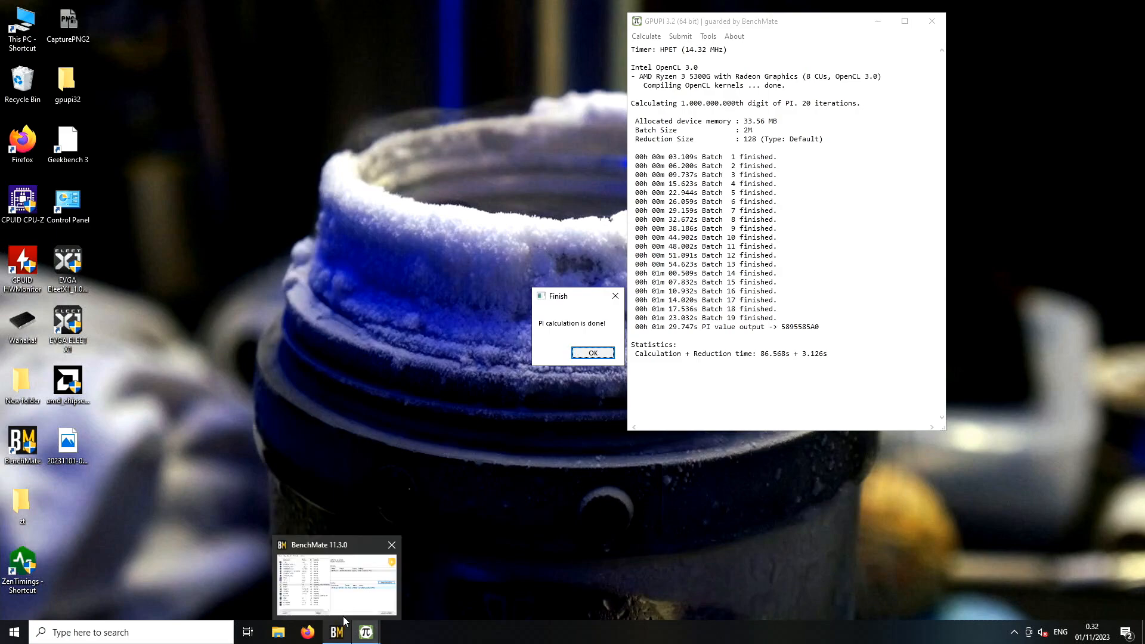
pyautogui.click(337, 581)
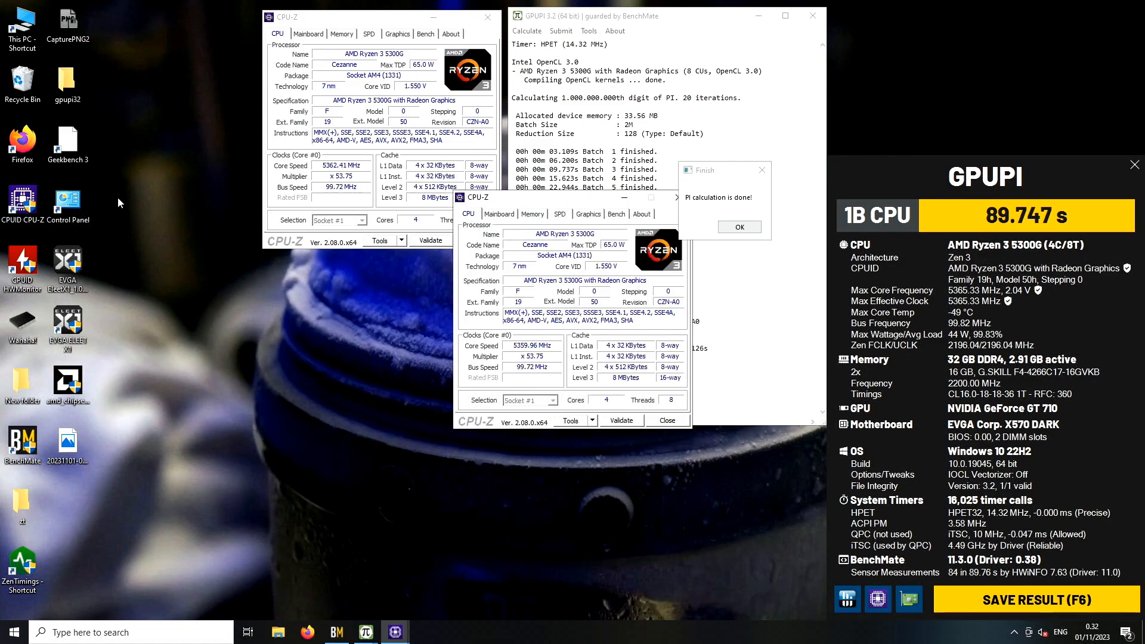
# Step: Show CPU-Z memory and mainboard details, save the 89.747 s result, then close the memory window
pyautogui.click(532, 214)
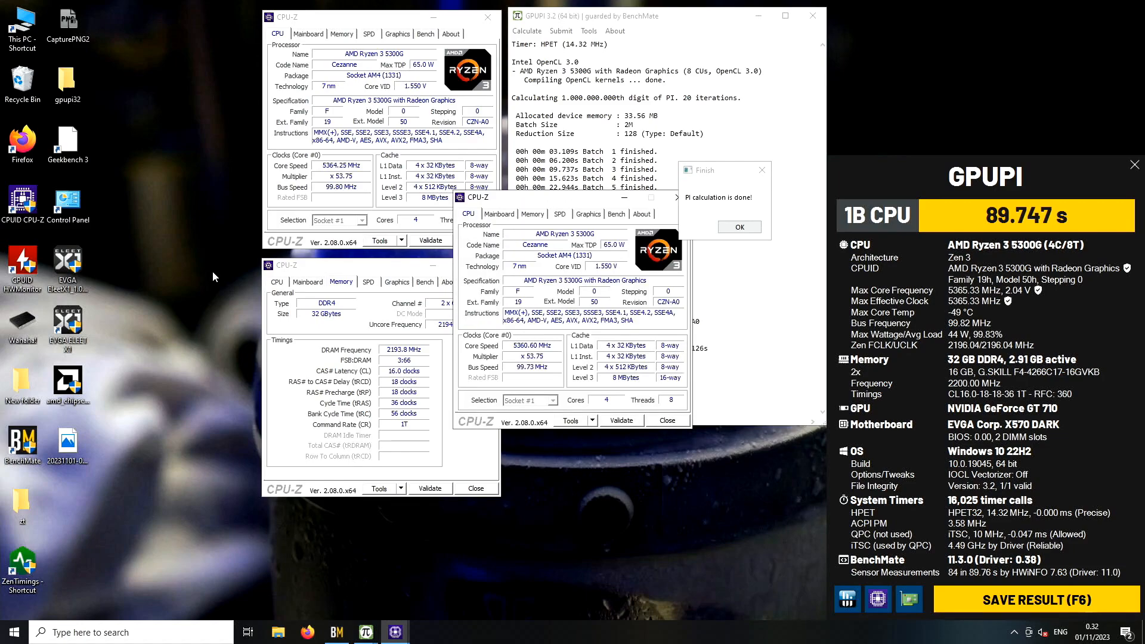
pyautogui.click(499, 214)
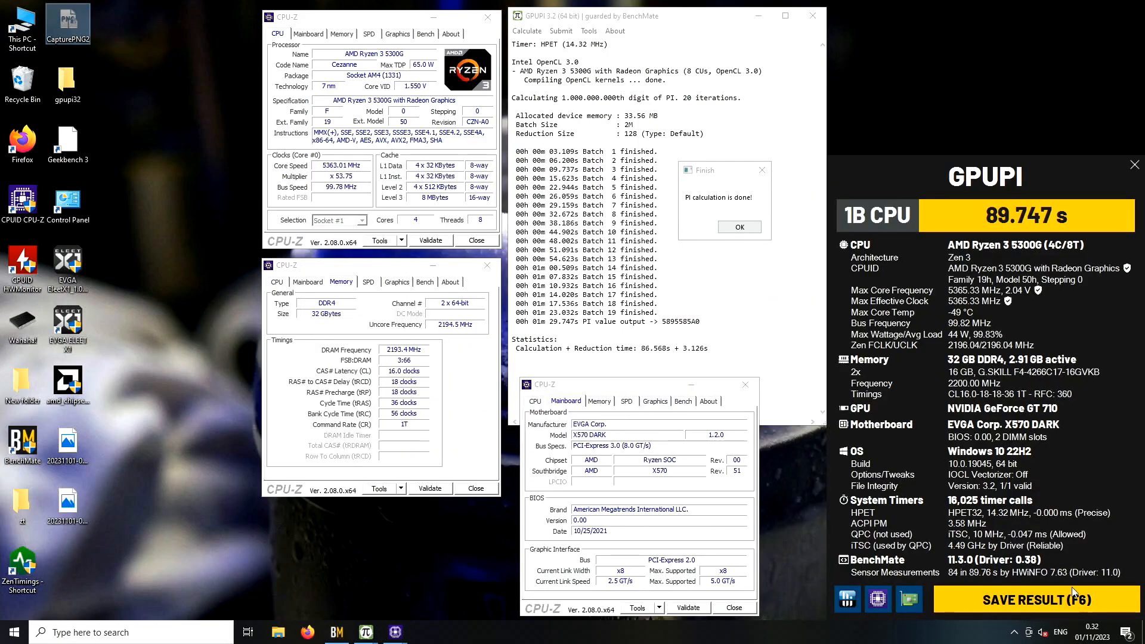
pyautogui.click(1135, 164)
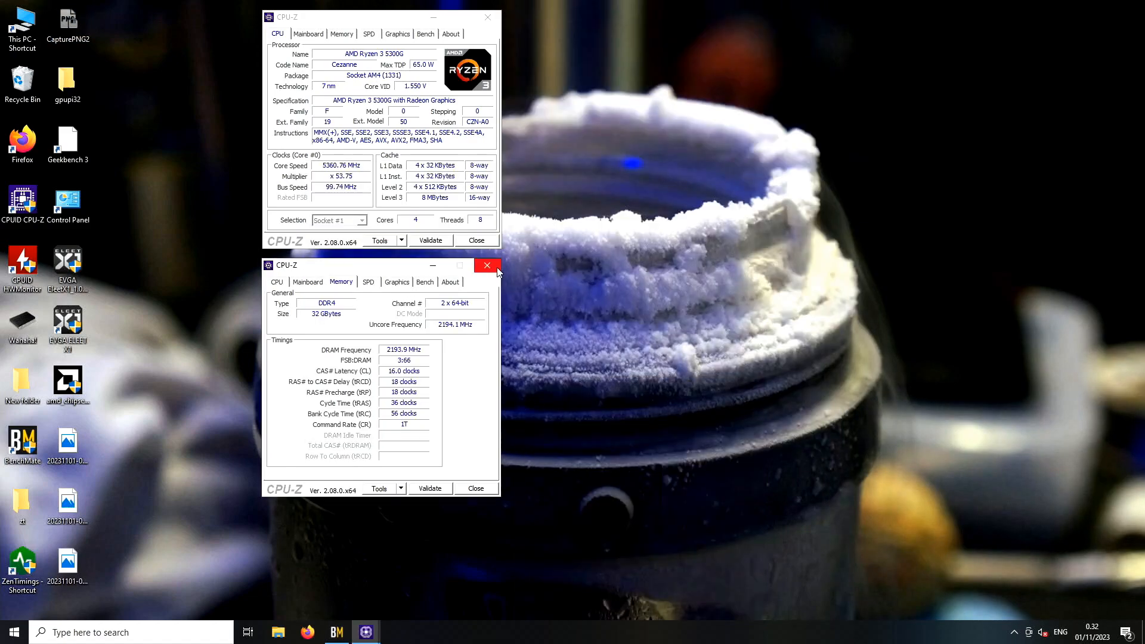
pyautogui.click(486, 265)
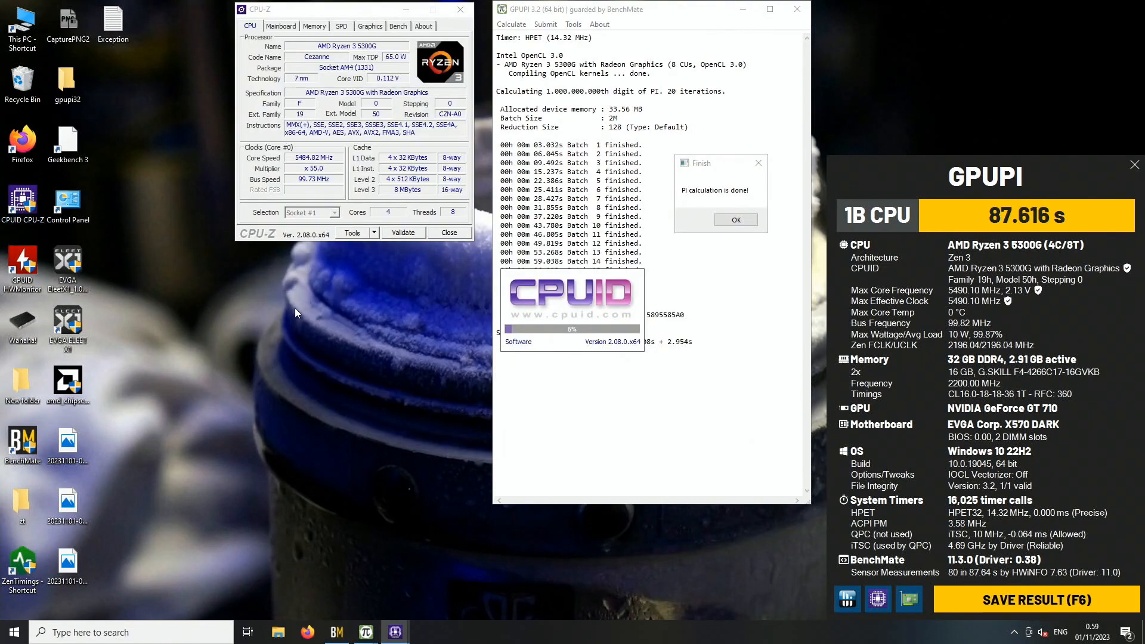
pyautogui.moveTo(470, 315)
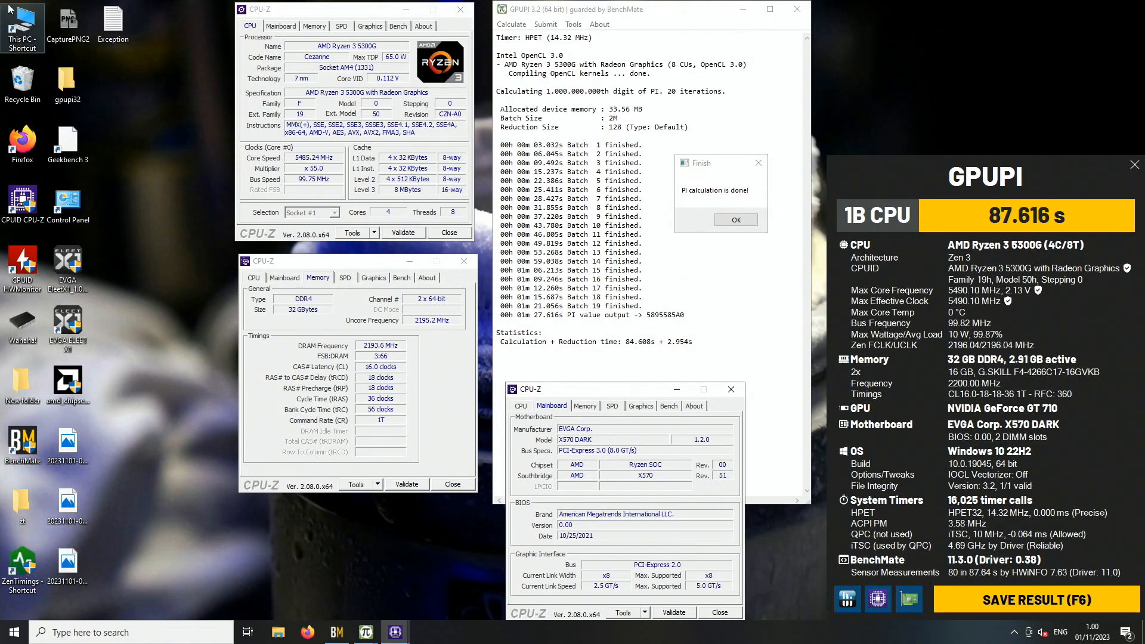
pyautogui.moveTo(67, 18)
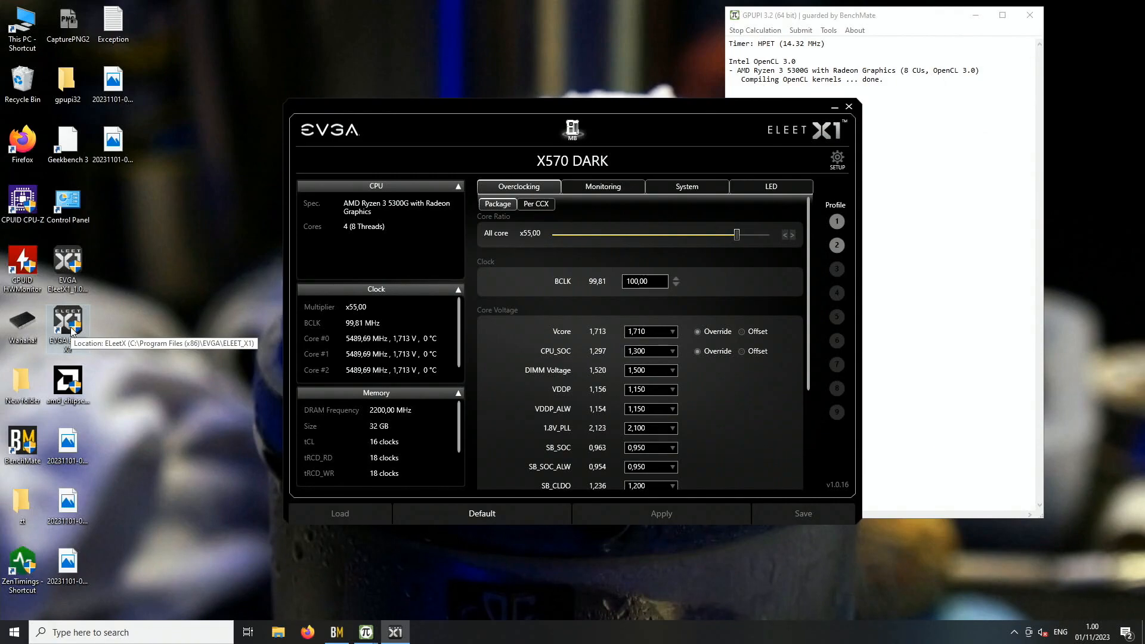
pyautogui.moveTo(699, 394)
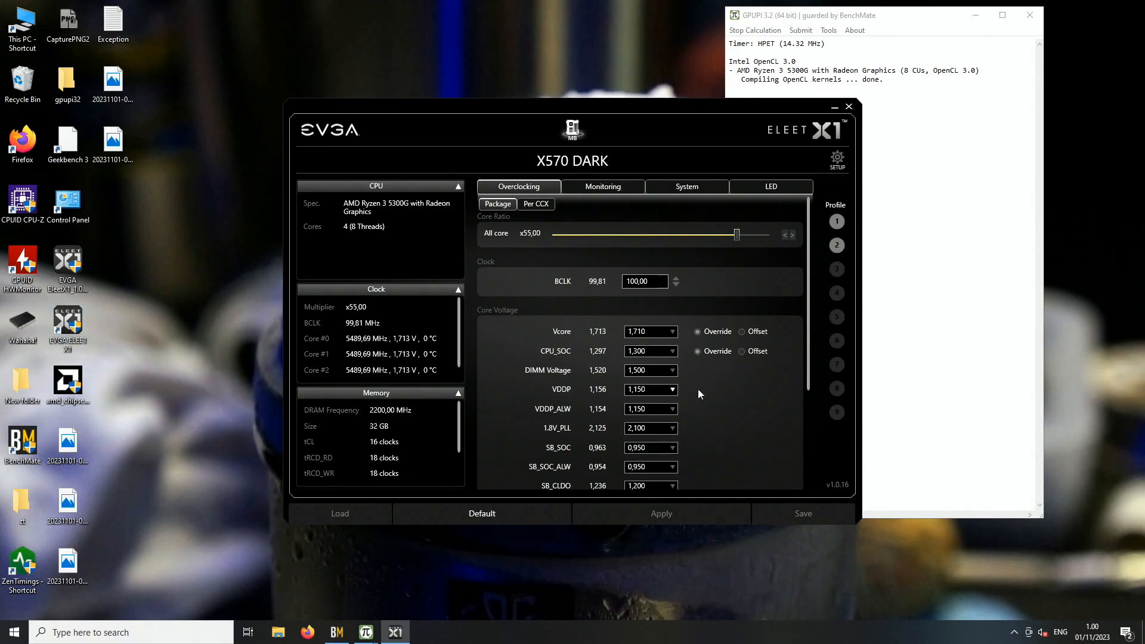
# Step: Raise the all-core multiplier one step to x55.25 and apply it
pyautogui.click(793, 235)
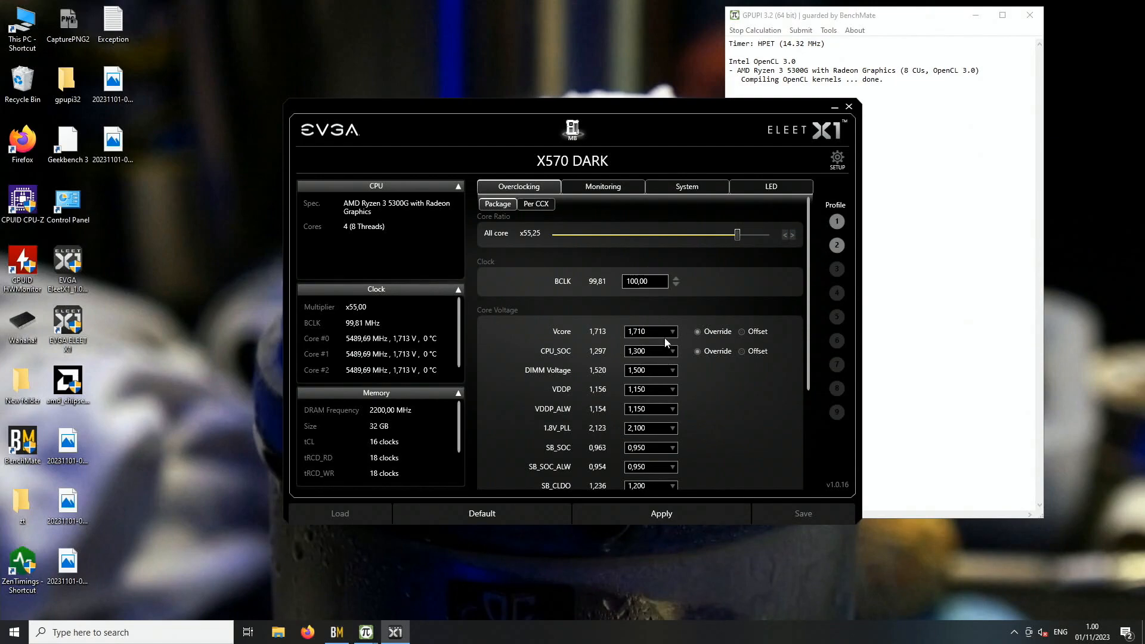
pyautogui.click(671, 331)
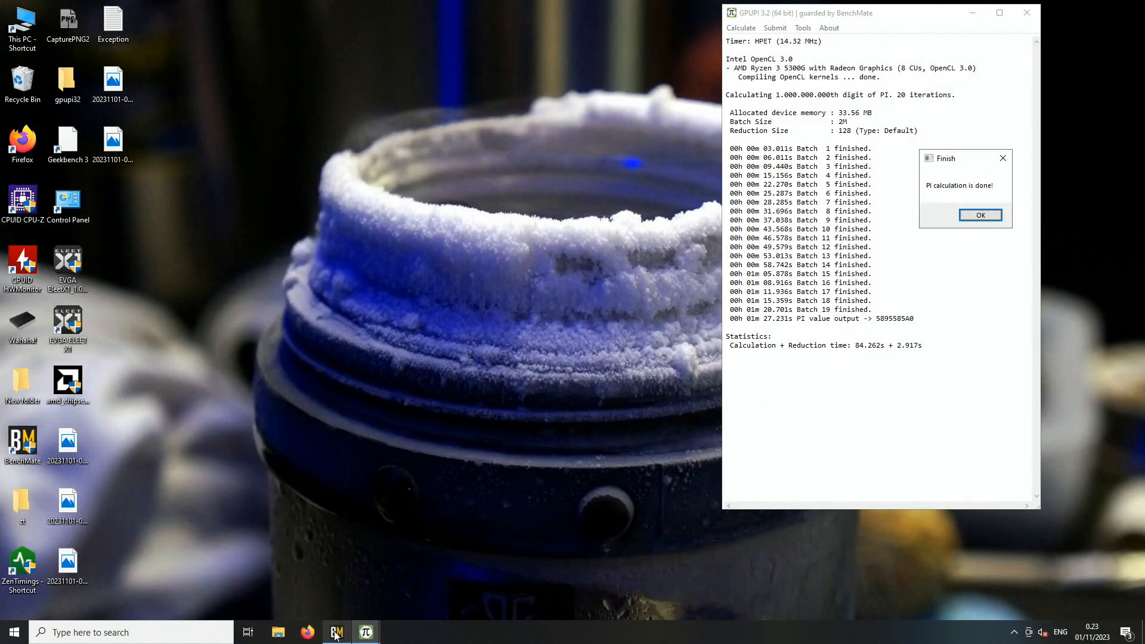
# Step: Bring up the BenchMate result summary for the x55.25 GPUPI 1B run
pyautogui.click(337, 632)
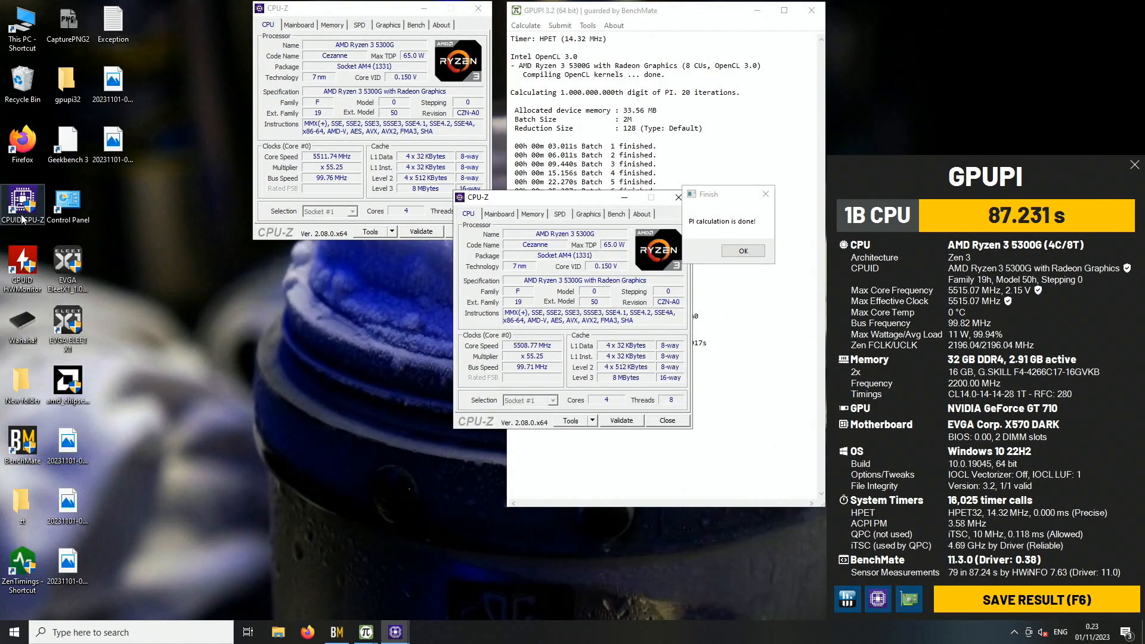
# Step: Show CPU-Z processor and CL14 memory details for the 87.231 s run
pyautogui.click(532, 214)
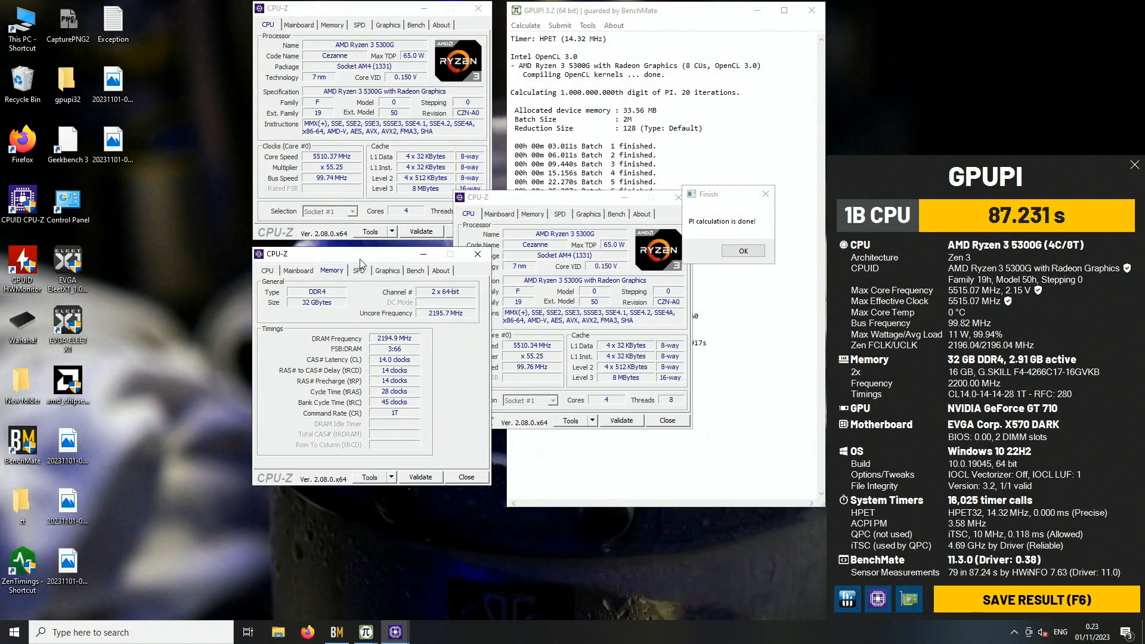
pyautogui.click(498, 214)
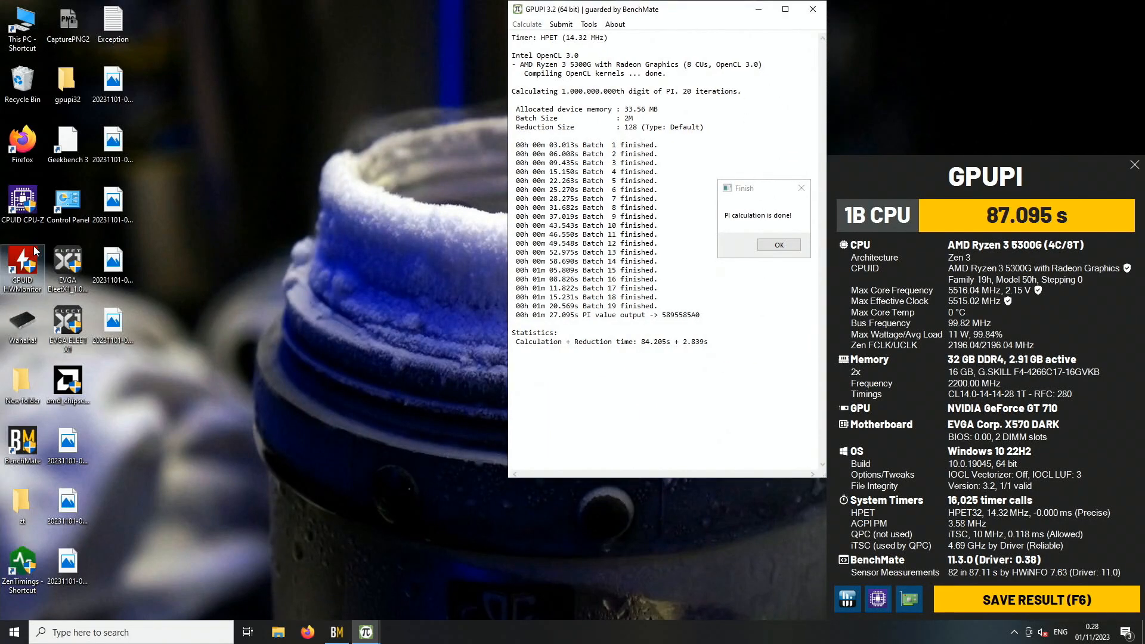
# Step: Launch CPU-Z for the 87.095 s run, return to its BenchMate summary and save the result
pyautogui.doubleClick(23, 205)
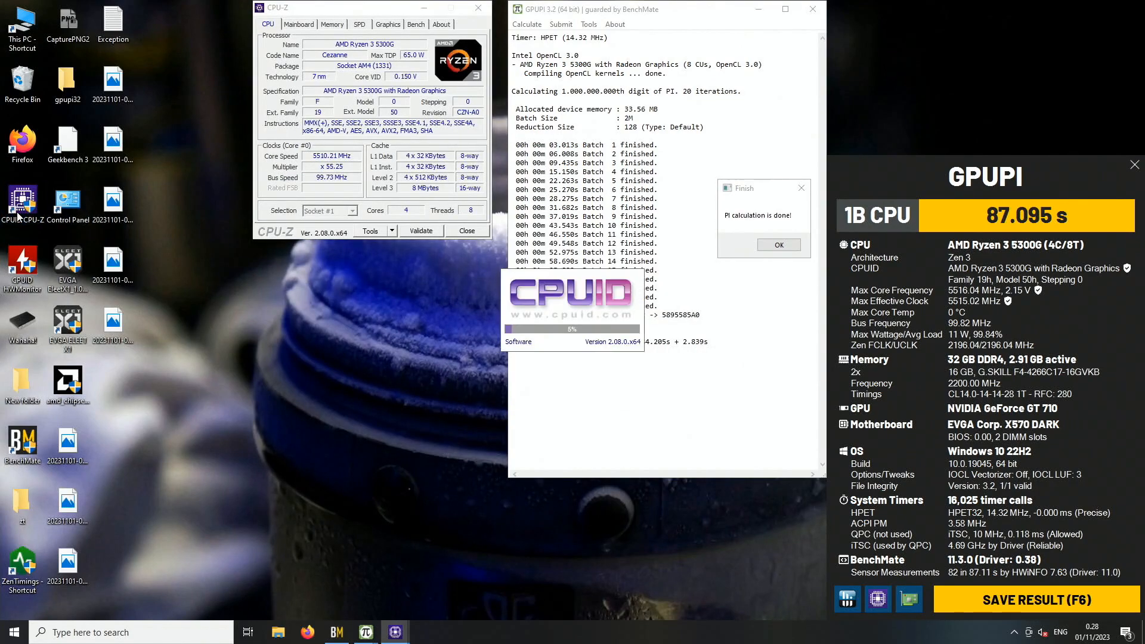
pyautogui.moveTo(406, 272)
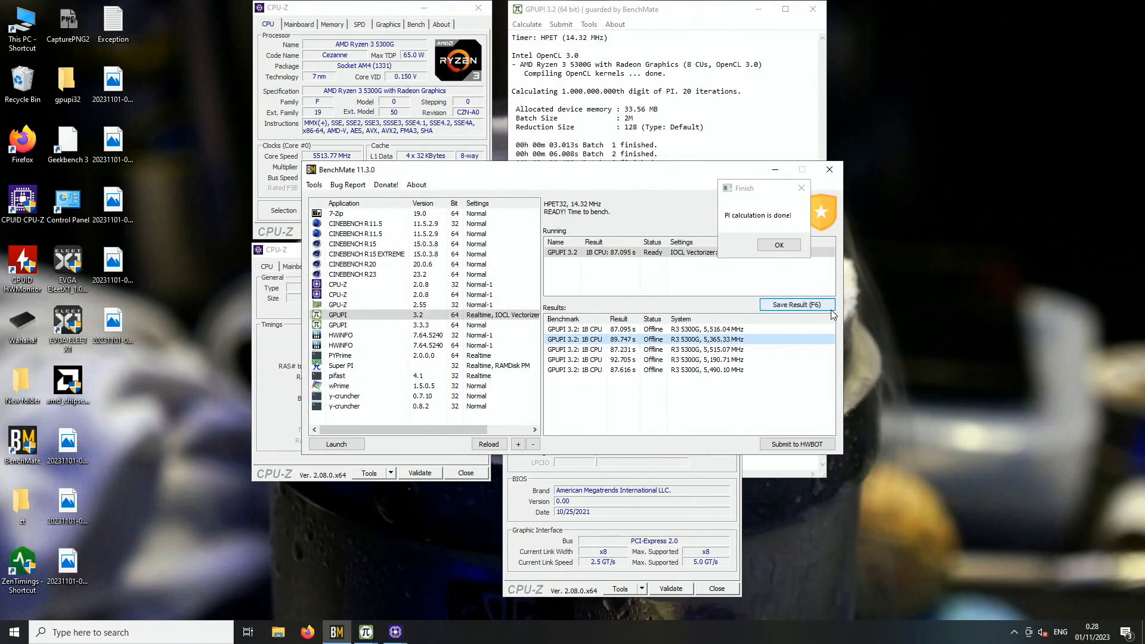
pyautogui.click(796, 304)
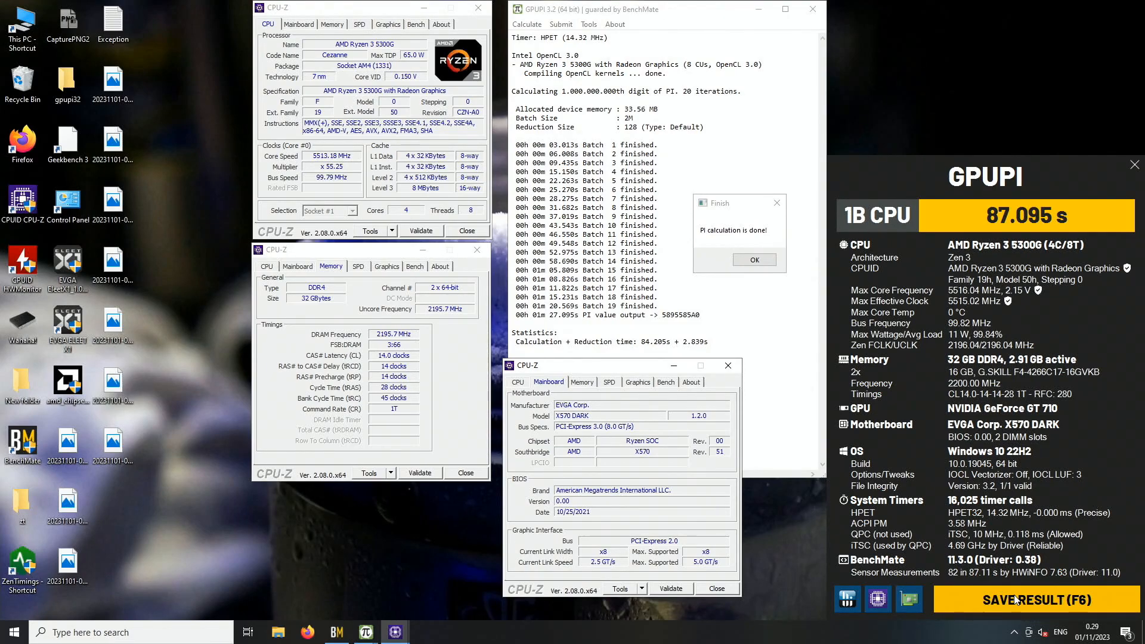
pyautogui.click(1031, 600)
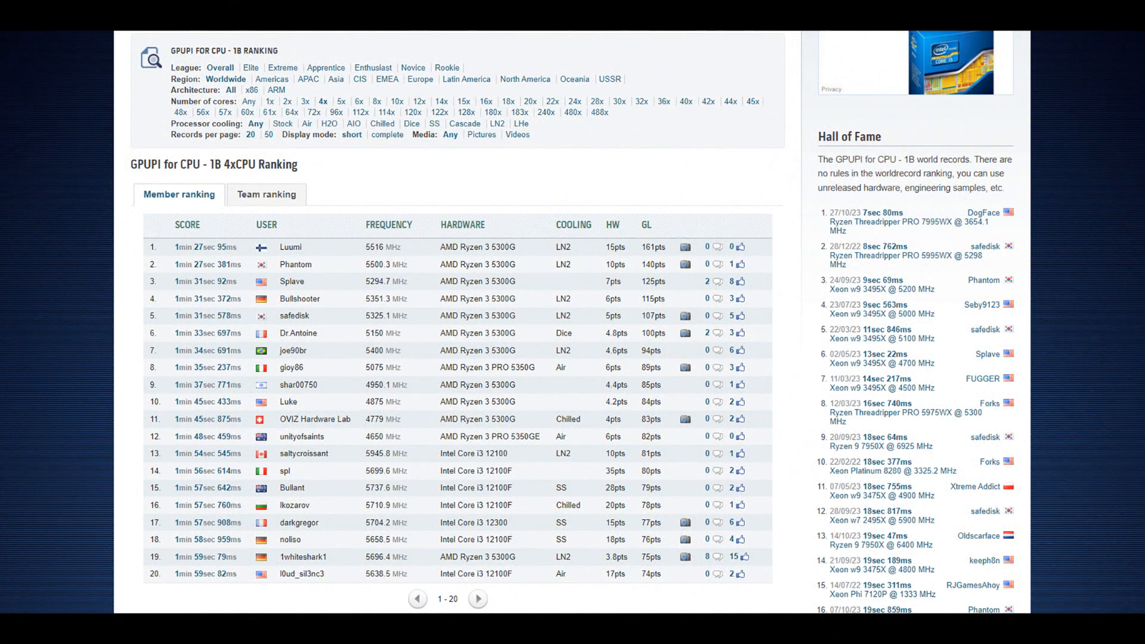